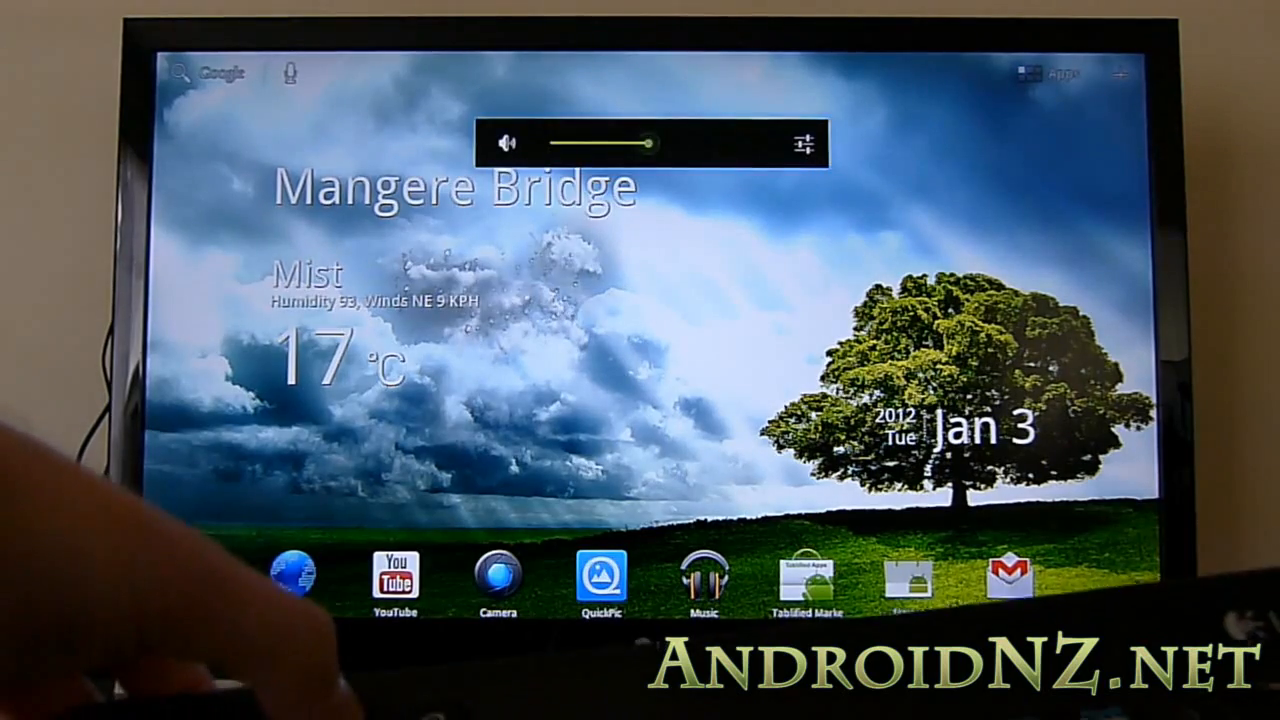
Open the launcher's app drawer to show every installed app.
left_click(507, 142)
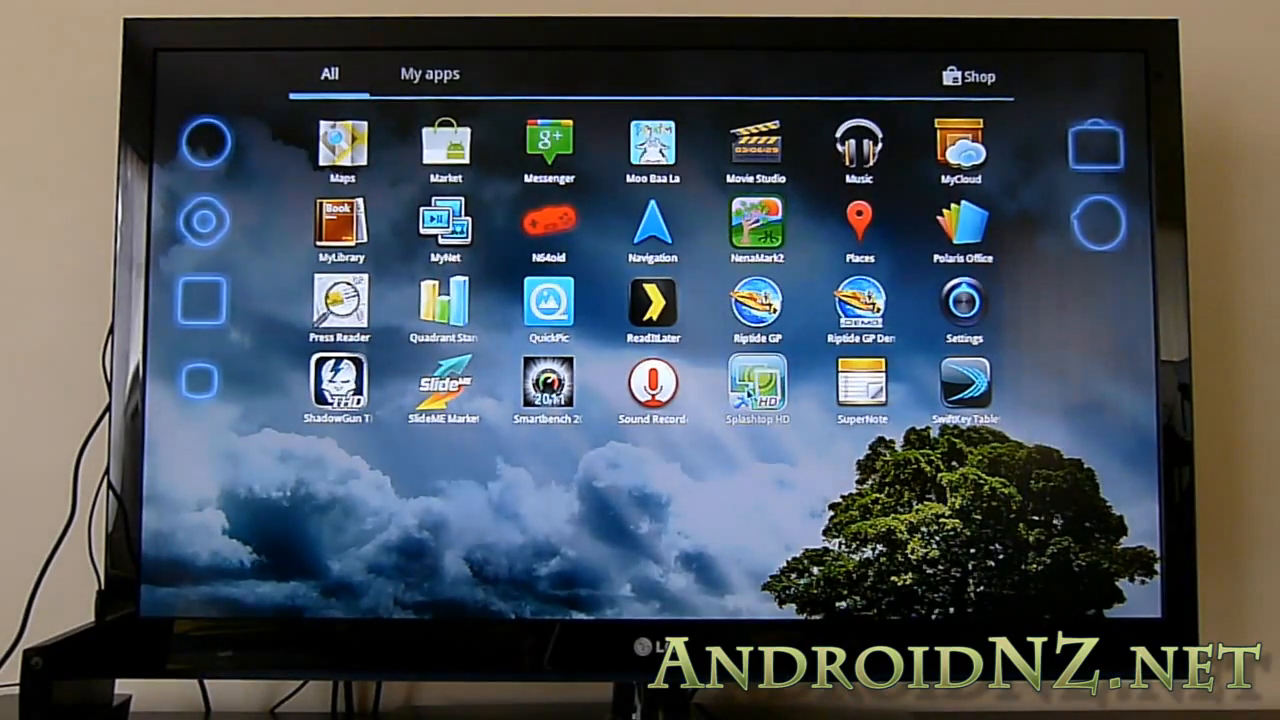
Launch Splashtop Remote HD and connect to the first automatically found PC.
left_click(757, 390)
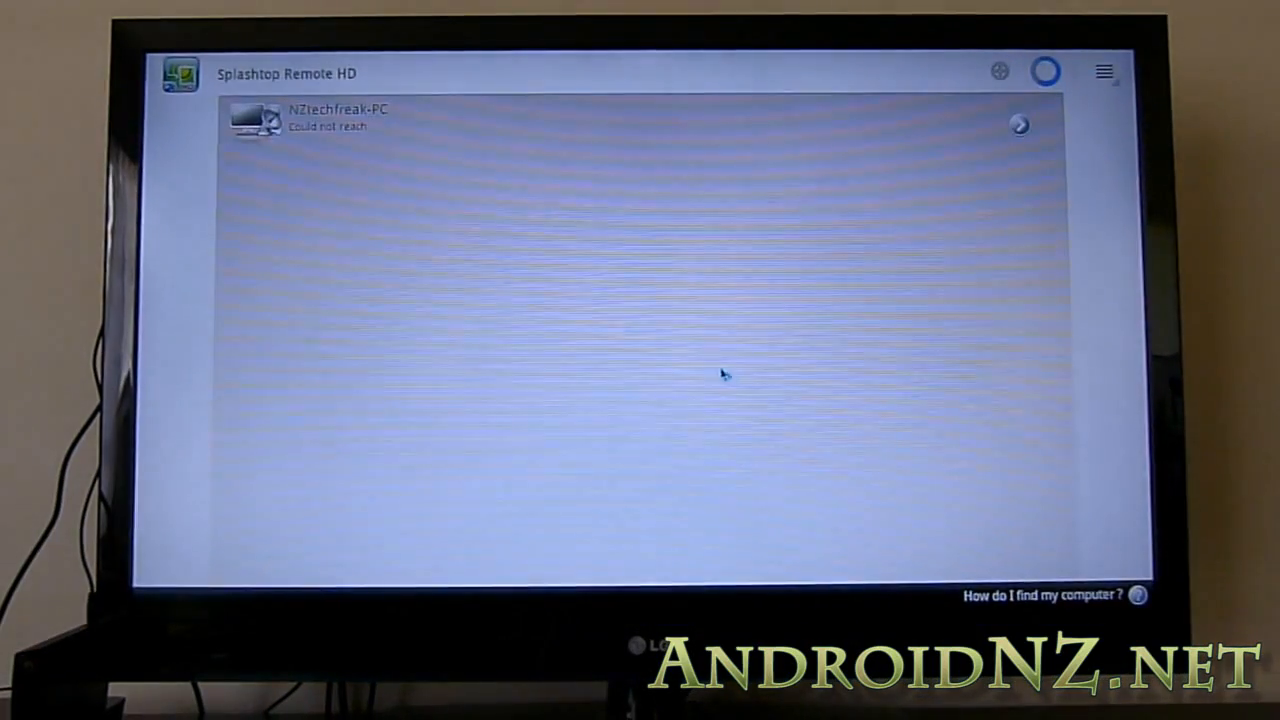
mouse_move(665, 336)
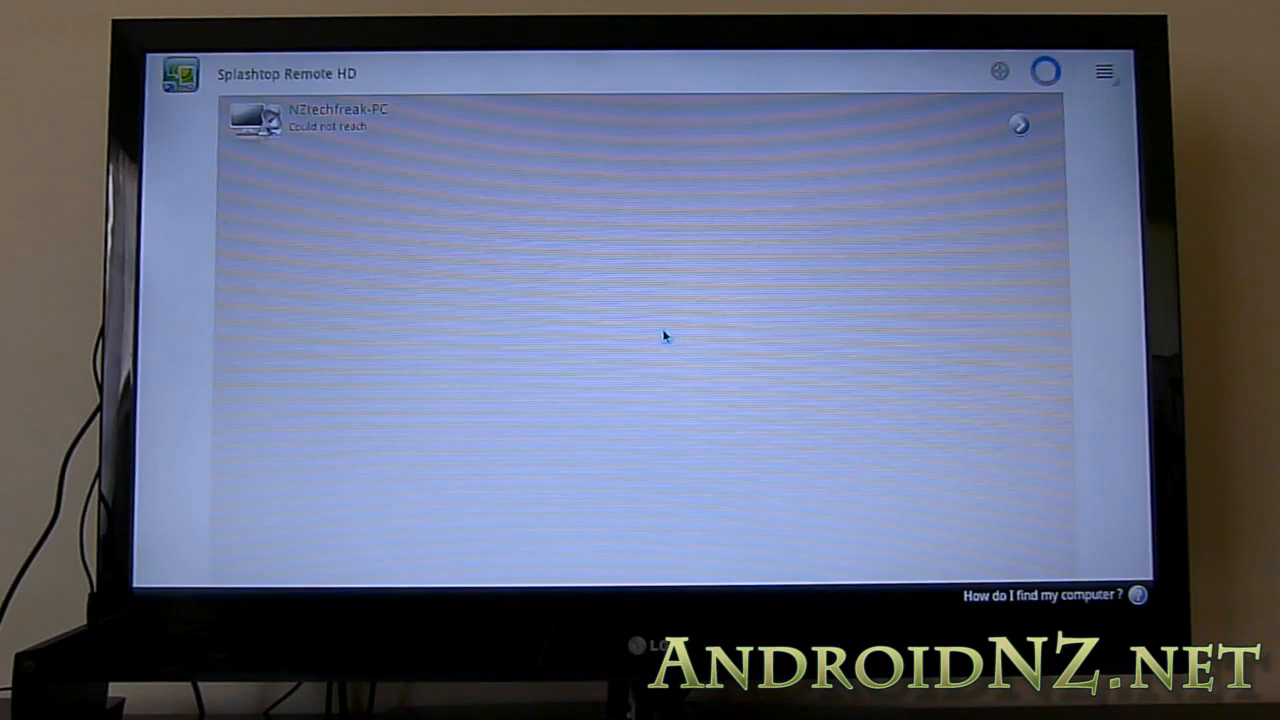
mouse_move(583, 222)
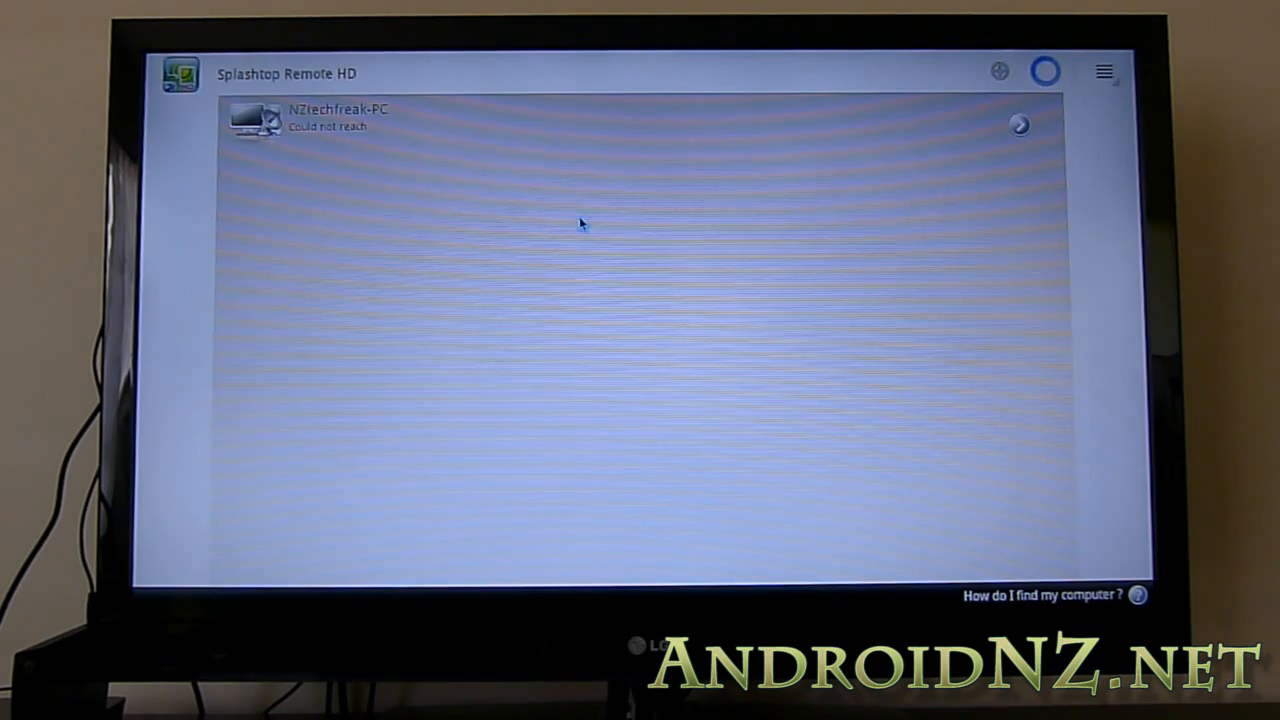
mouse_move(545, 167)
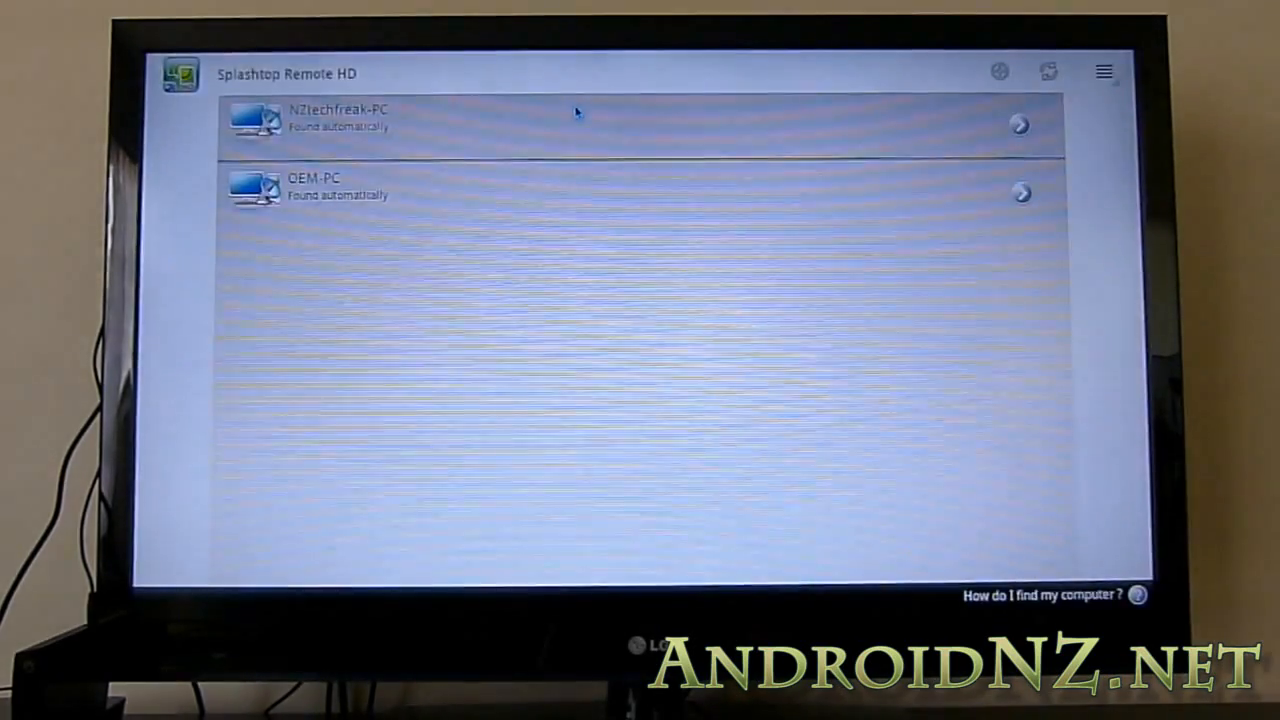
left_click(640, 123)
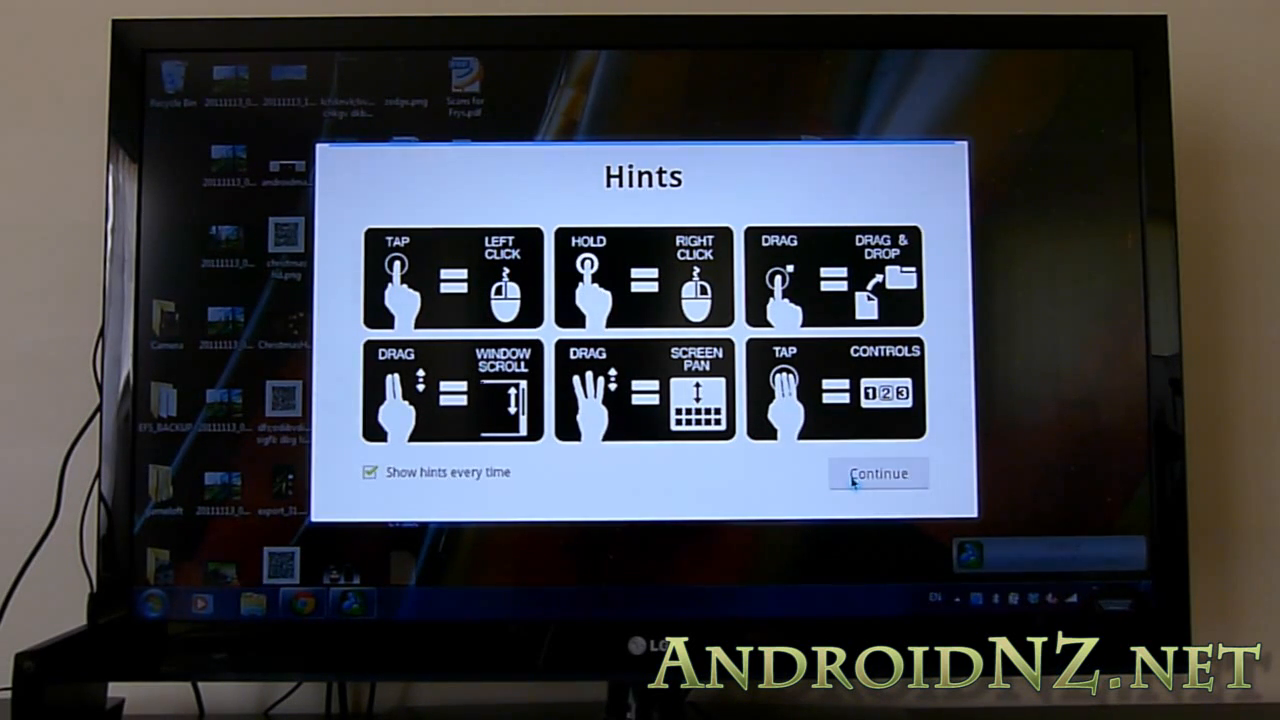
Dismiss the gesture hints and bring the Chrome window with Engadget forward.
left_click(878, 473)
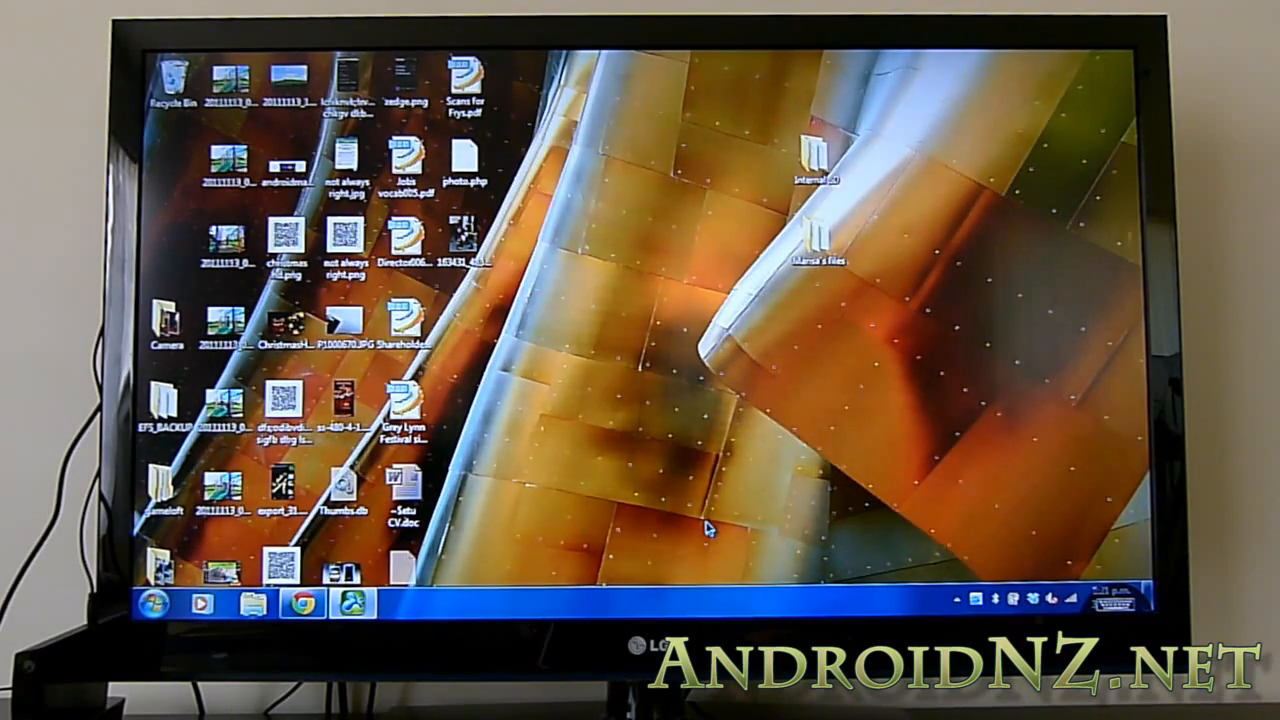
mouse_move(680, 480)
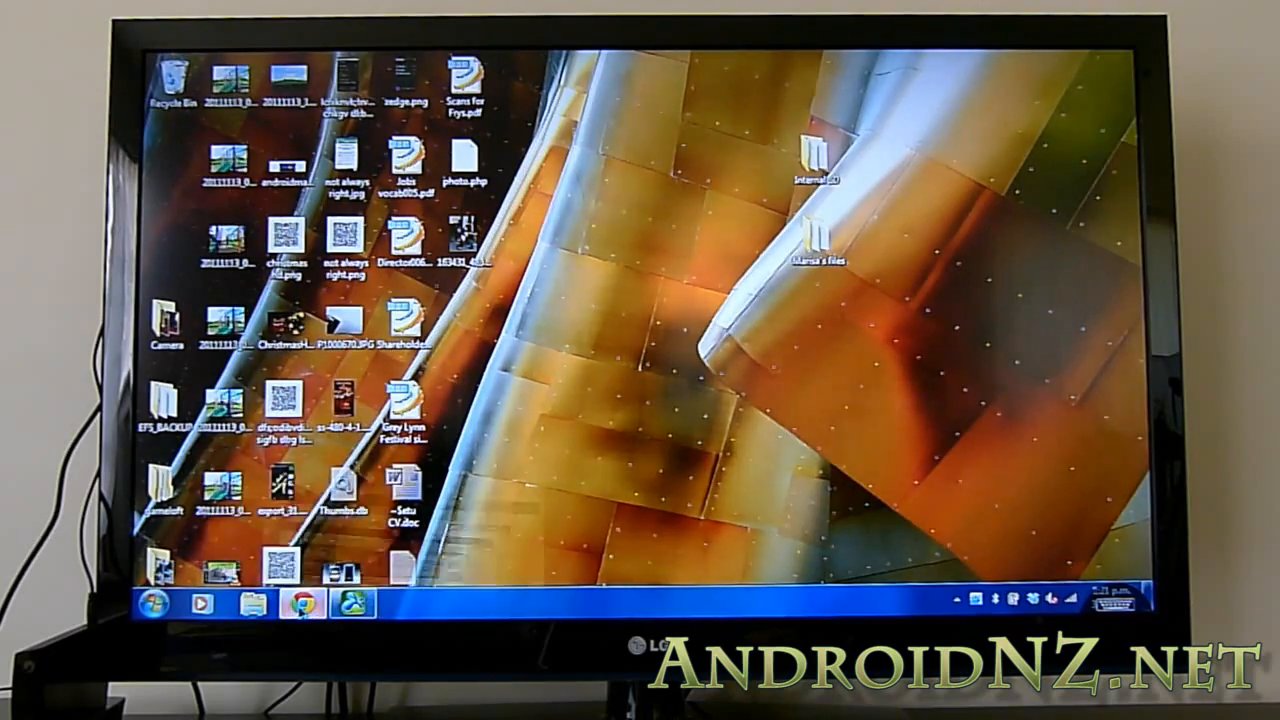
left_click(302, 606)
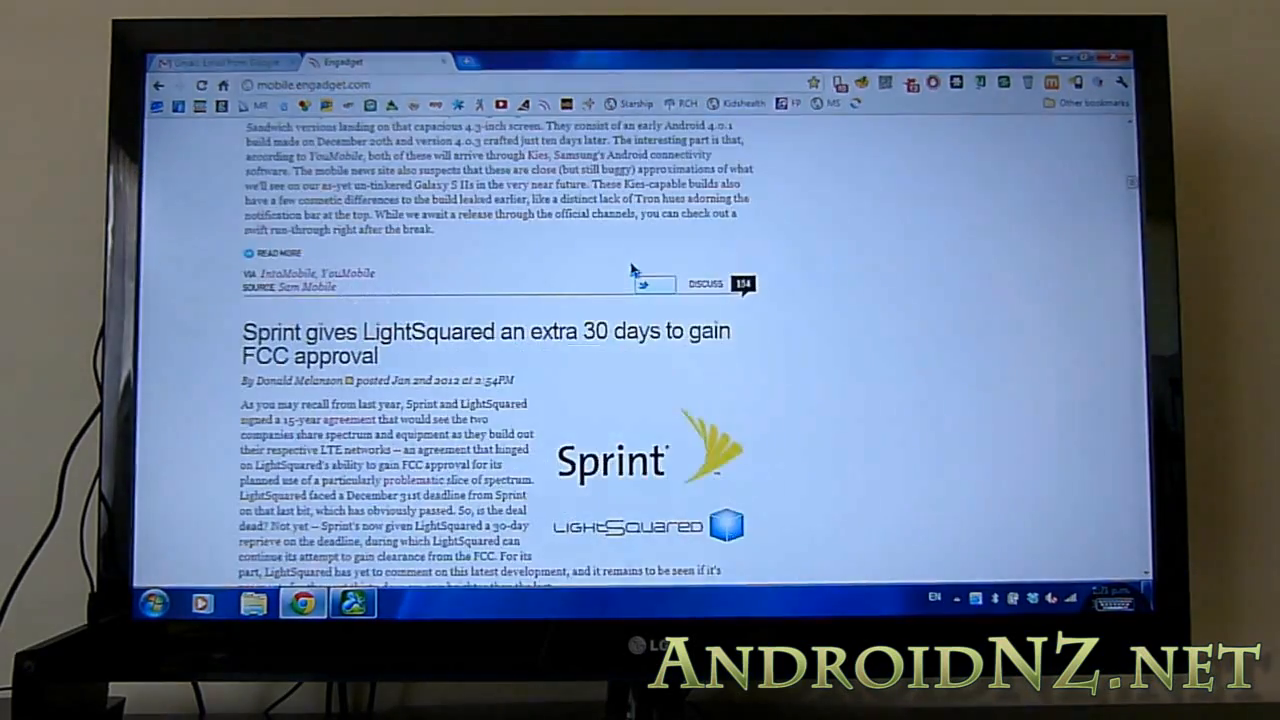
Select the word 'Android' in the Engadget article, scrolling the page around it.
scroll("up", 3)
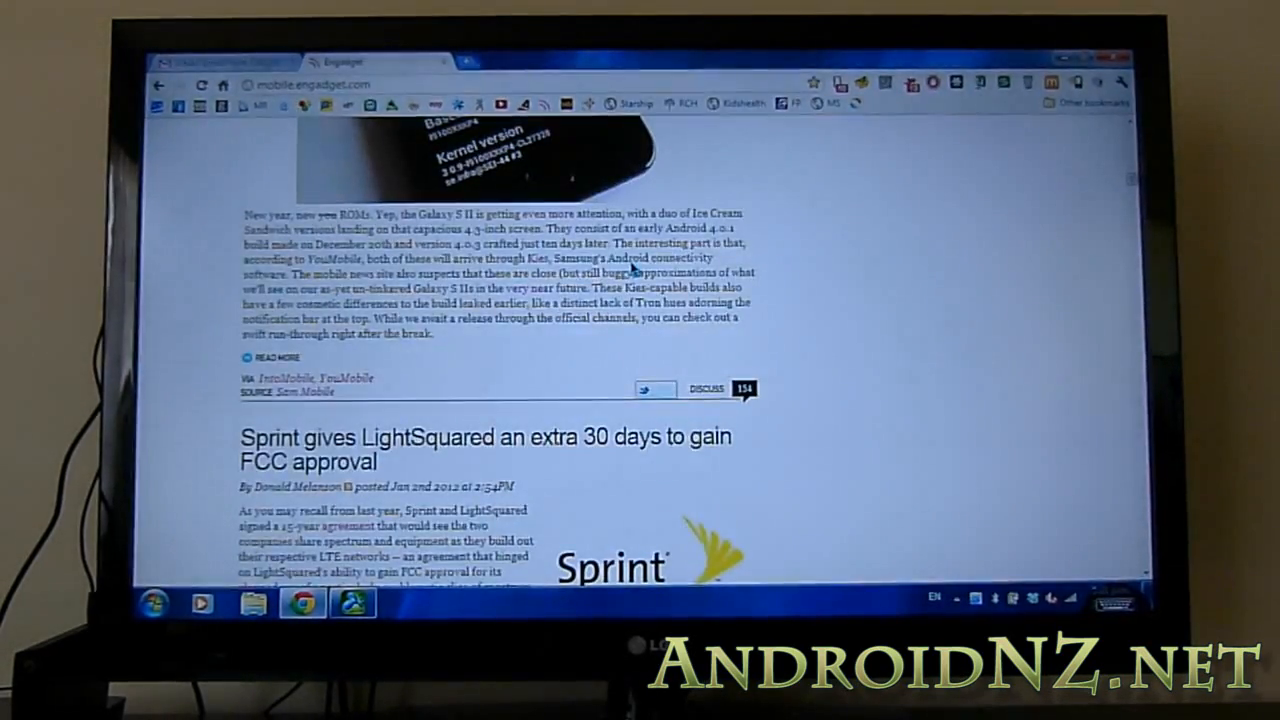
double_click(627, 257)
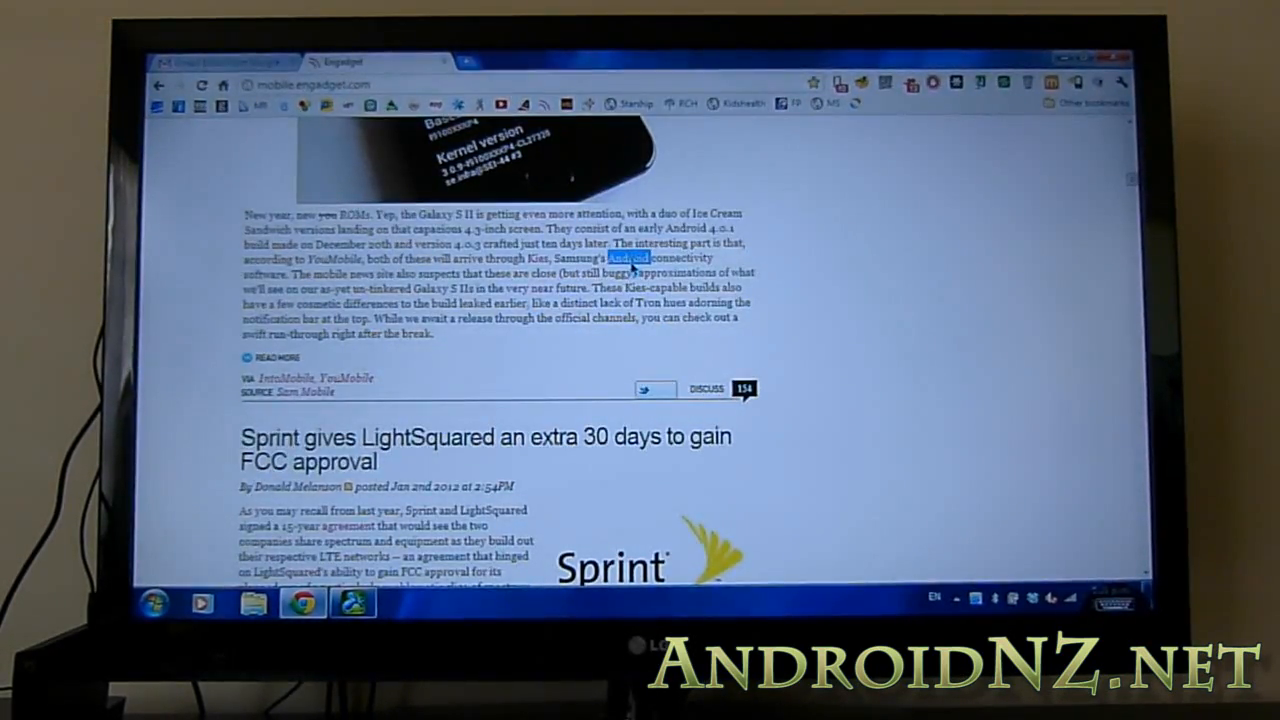
scroll("down", 3)
type("androidnz.n")
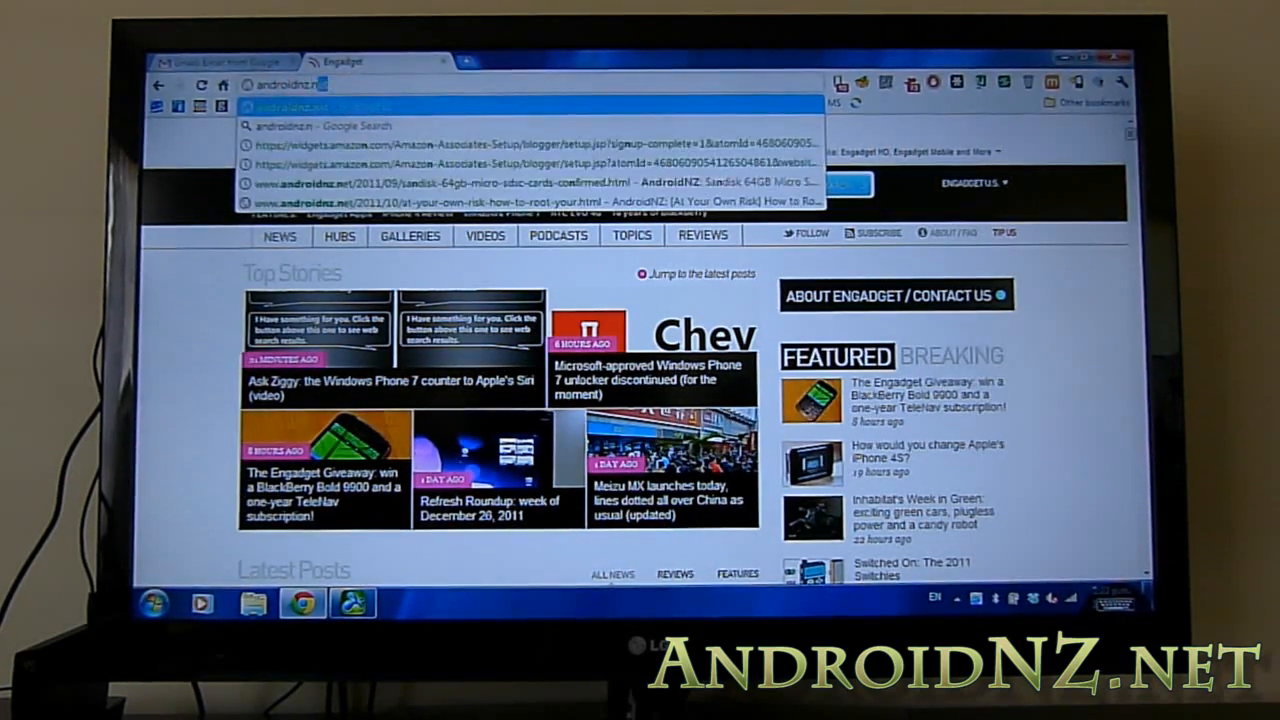
Load the androidnz.net blog in the current Chrome tab.
key("Return")
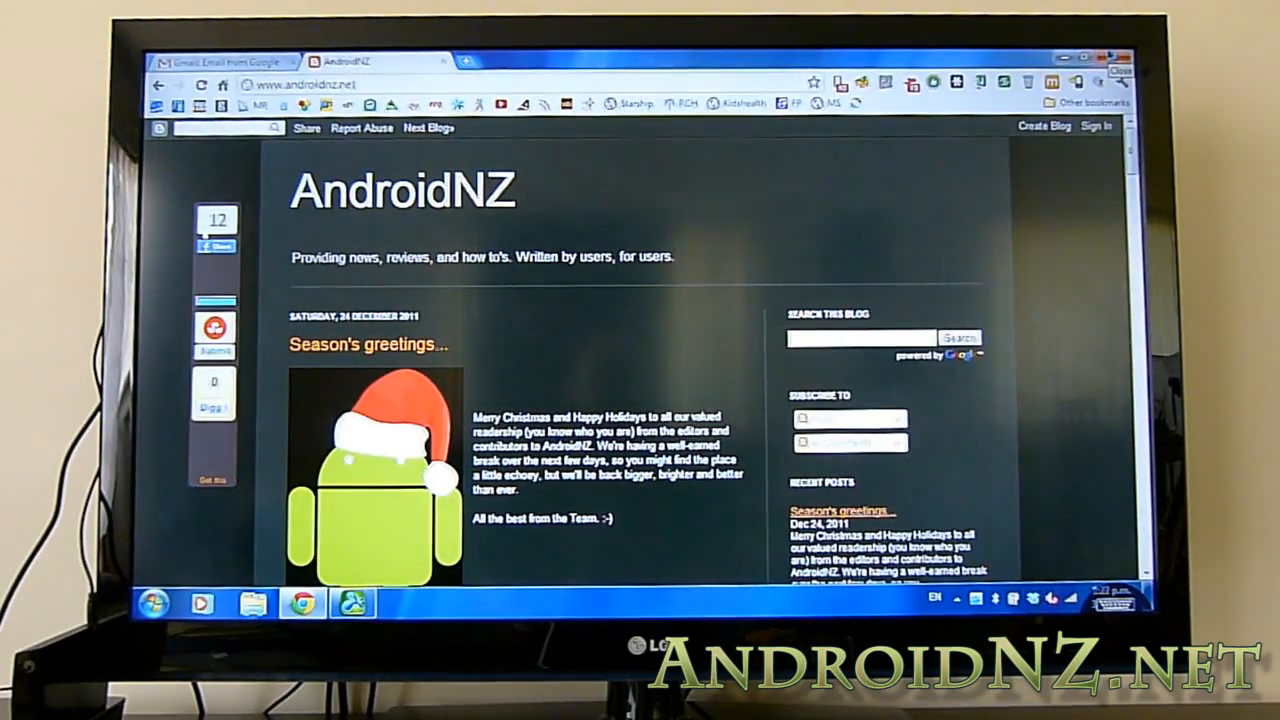
mouse_move(620, 318)
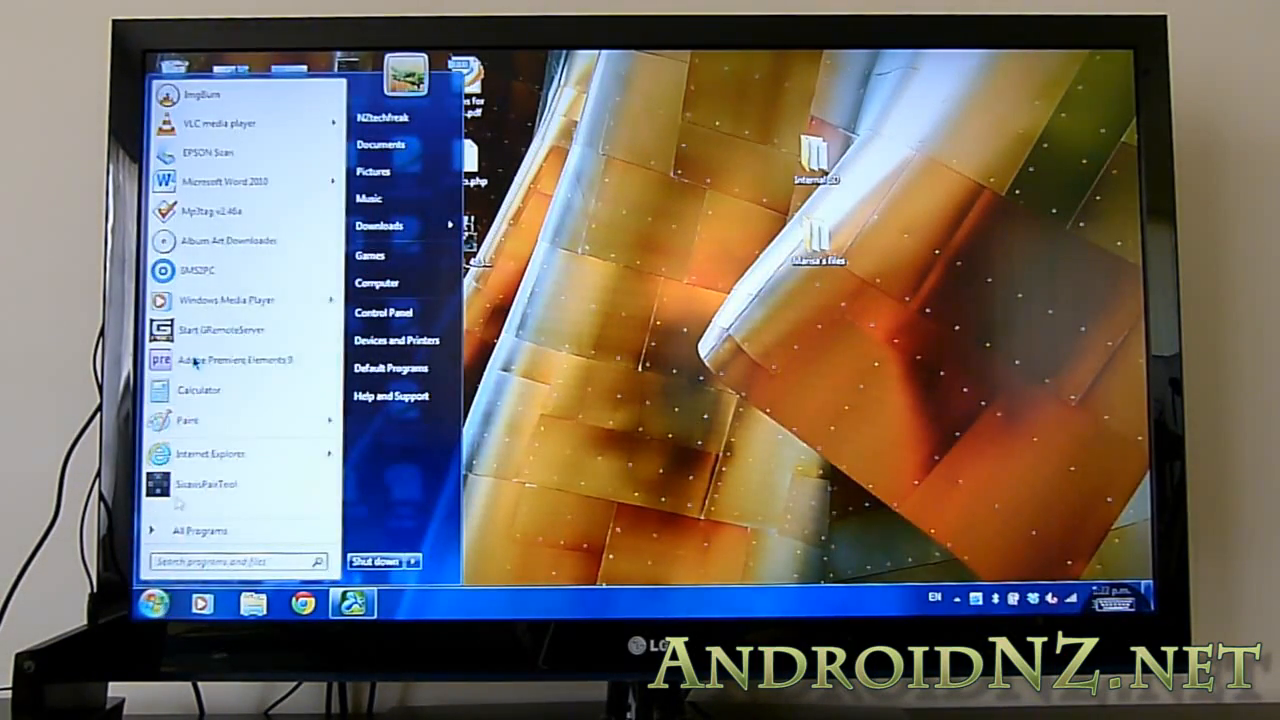
mouse_move(238, 181)
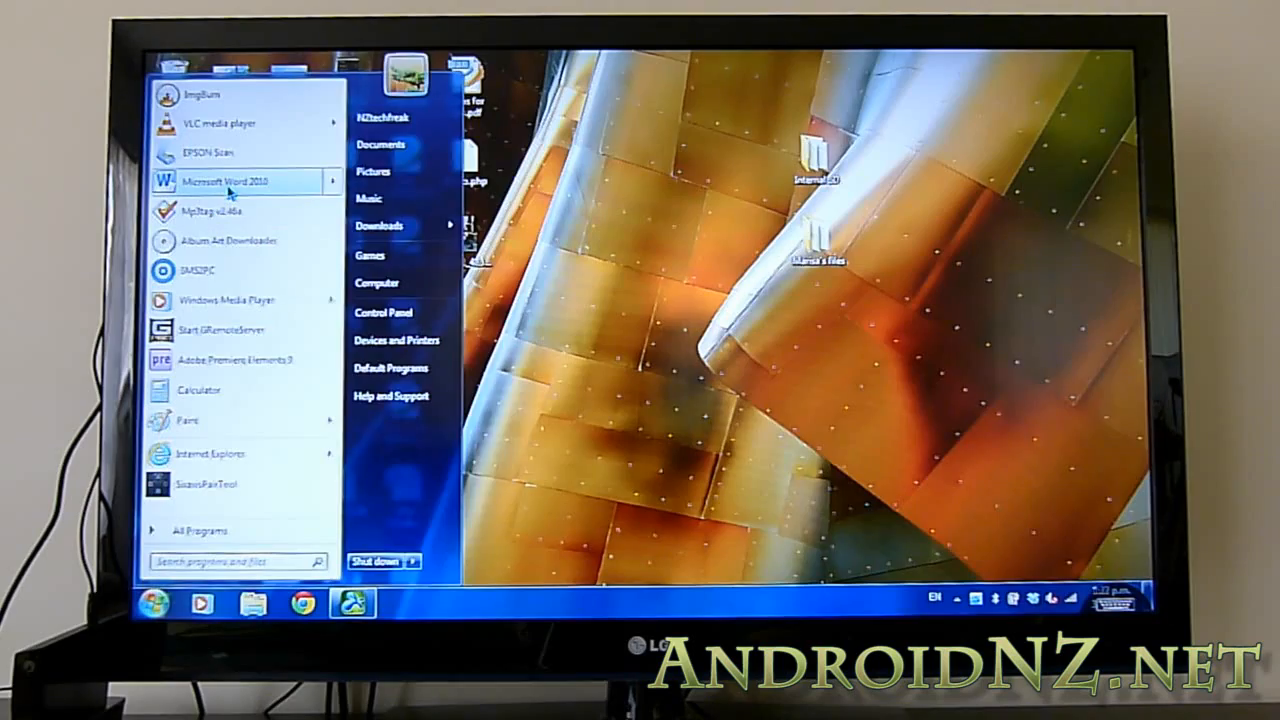
Start Microsoft Word 2010 from the Start menu with a blank document.
left_click(247, 181)
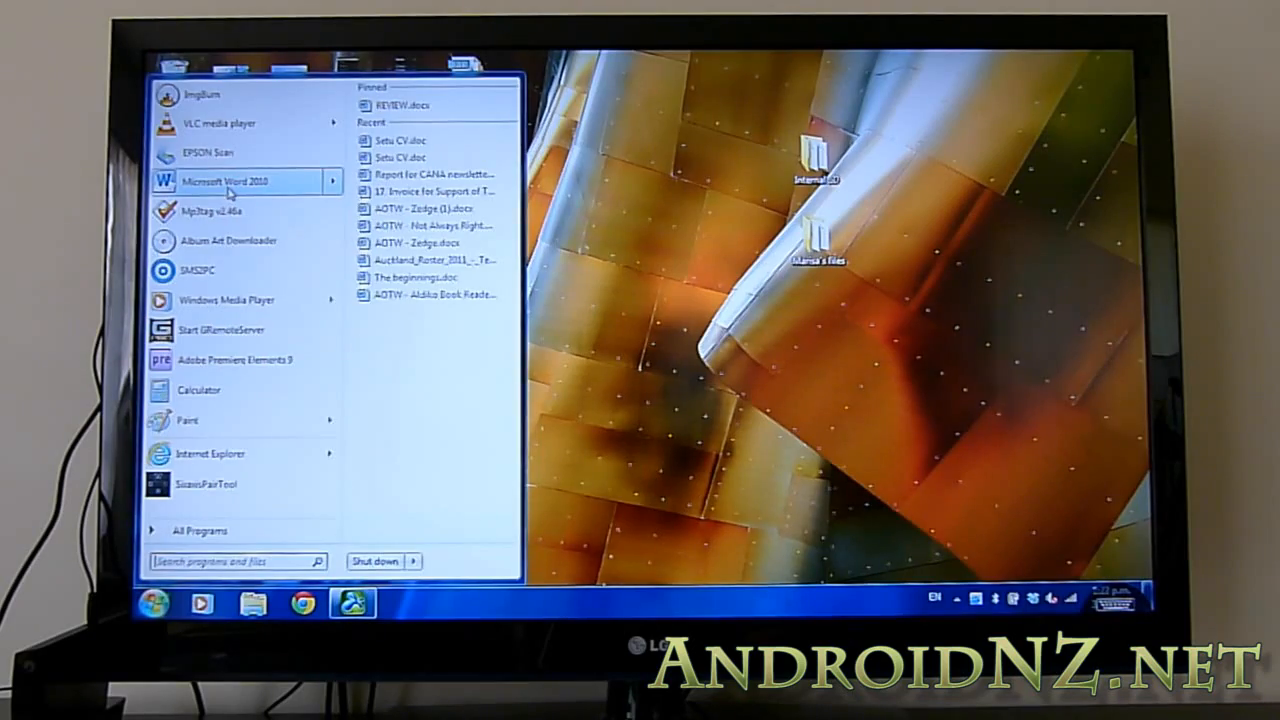
left_click(237, 181)
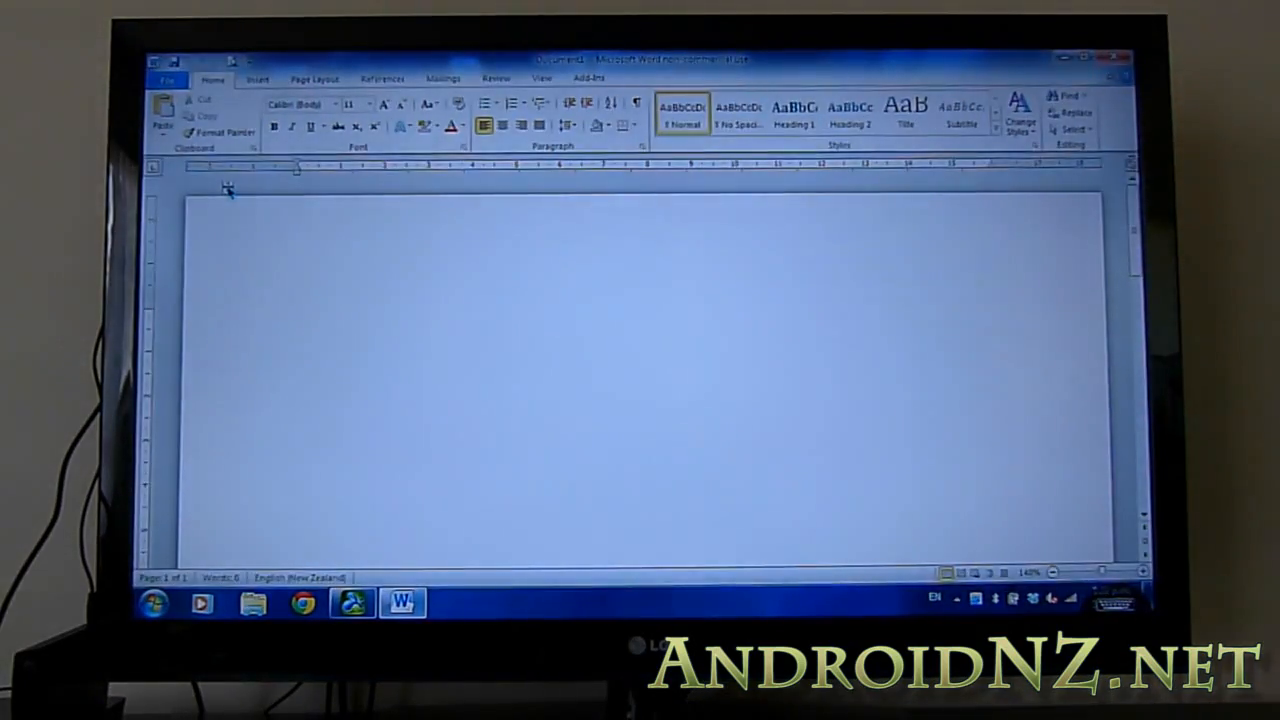
left_click(294, 317)
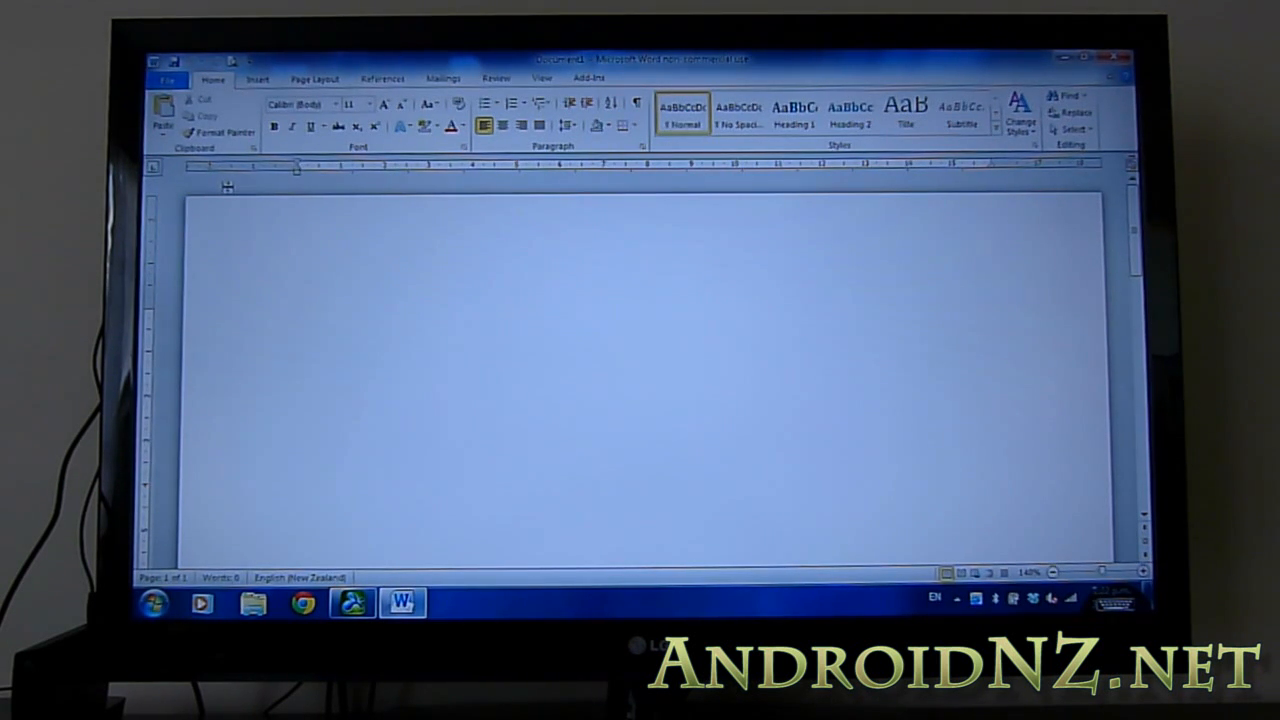
left_click(294, 318)
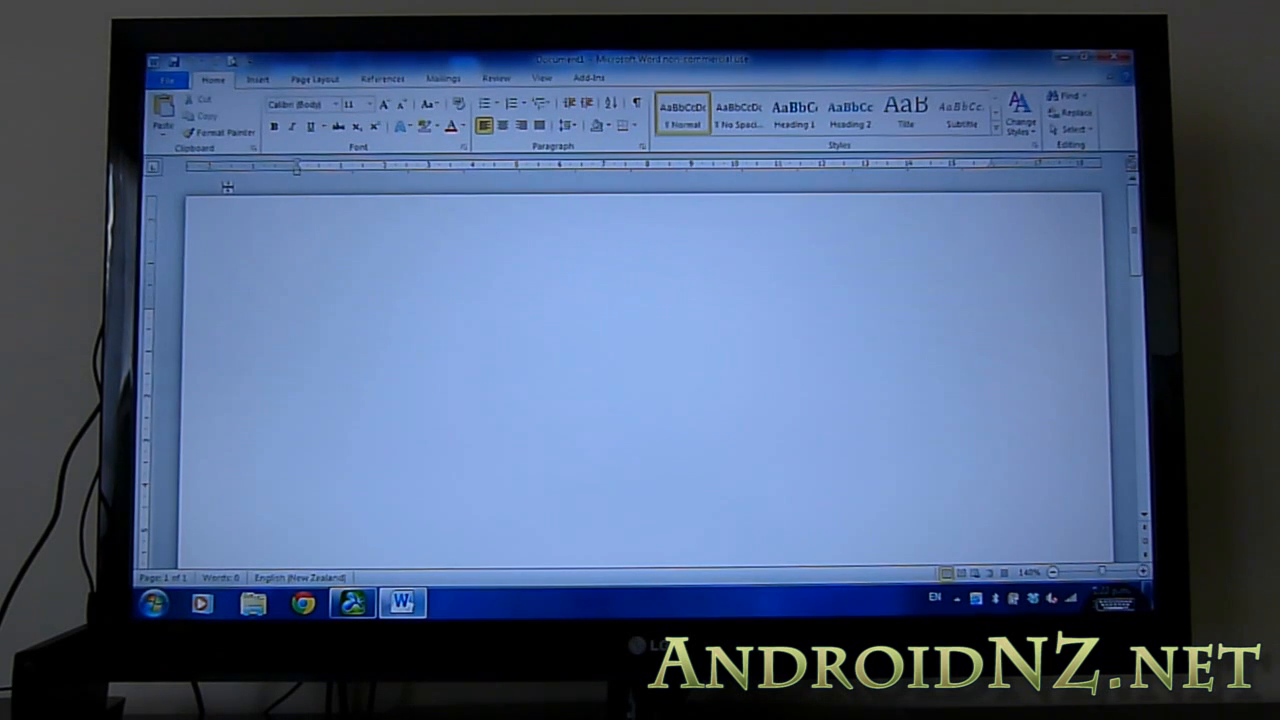
left_click(295, 317)
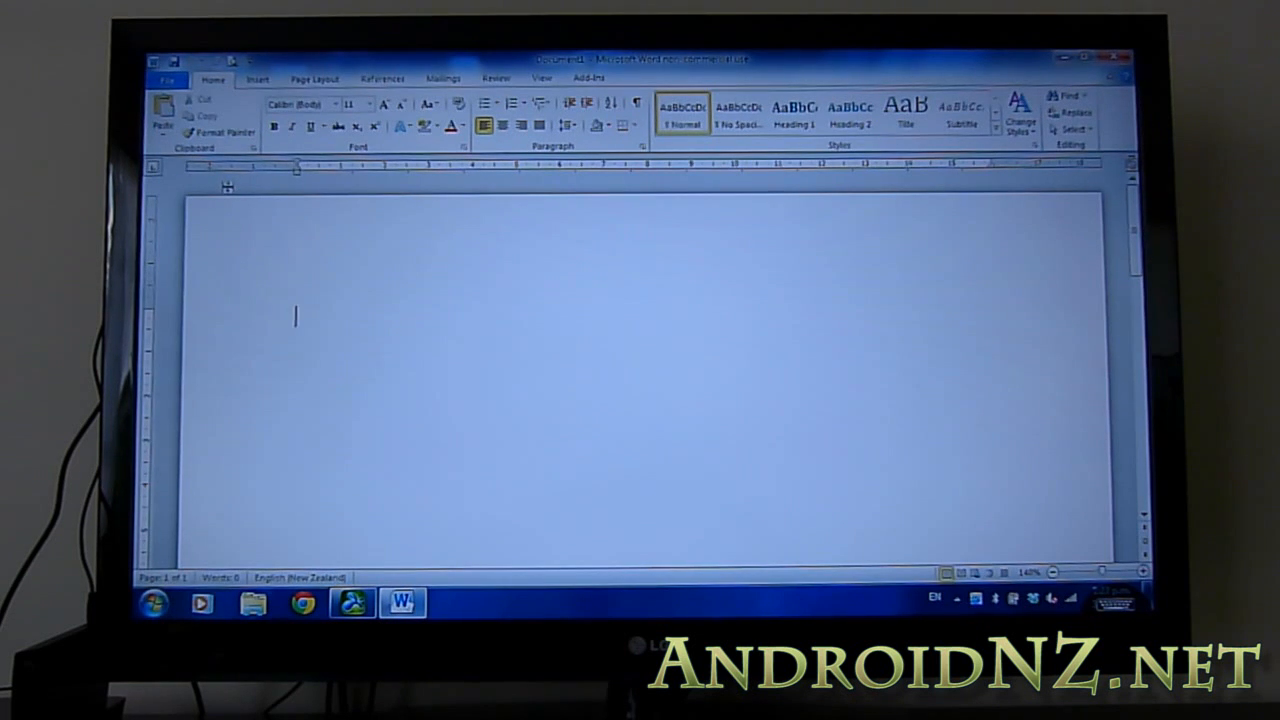
Type a sentence about Splashtop HD on a Transformer Prime via HDMI with USB wireless keyboard and mouse.
type("Tth")
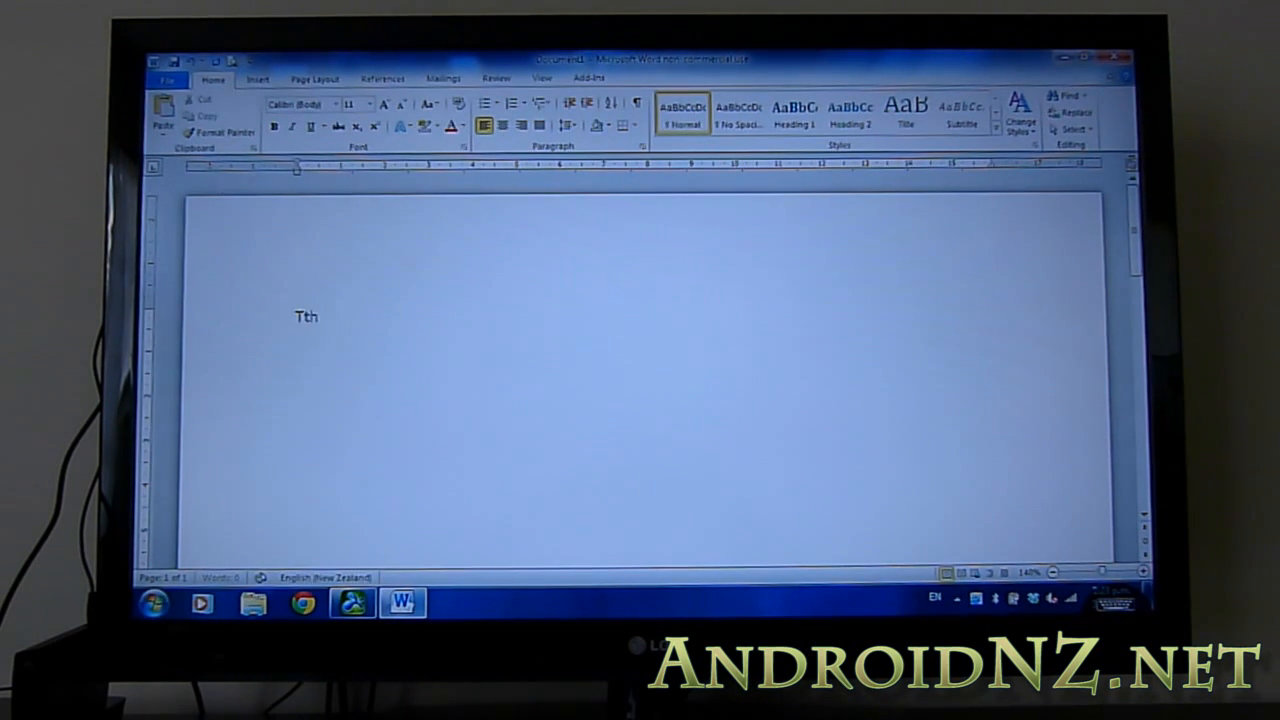
type("is is splash")
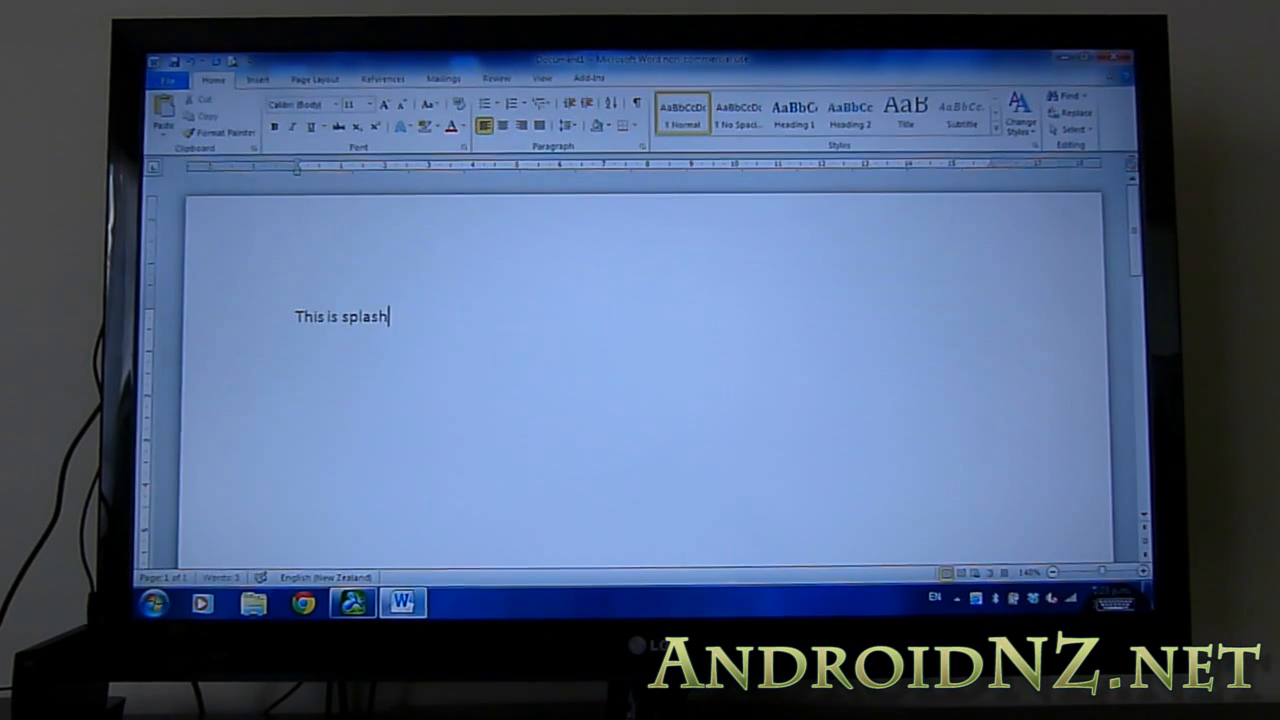
type("top hd run")
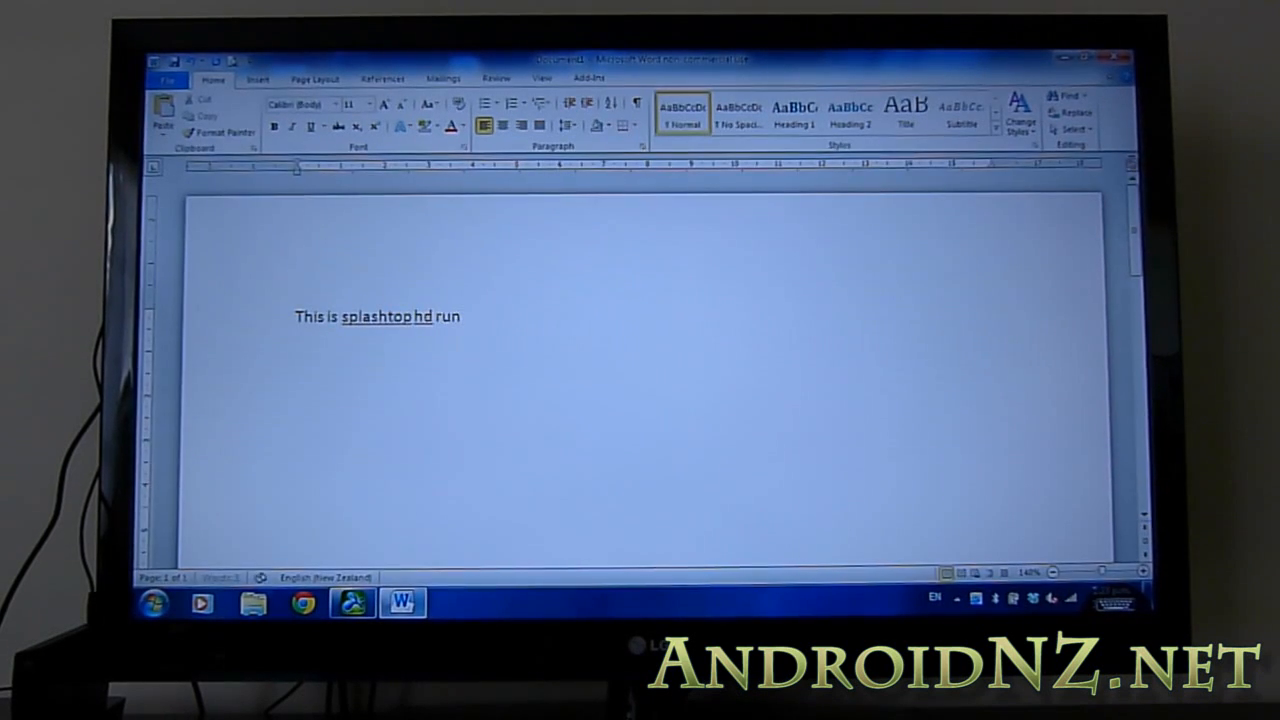
type("ning on a transf")
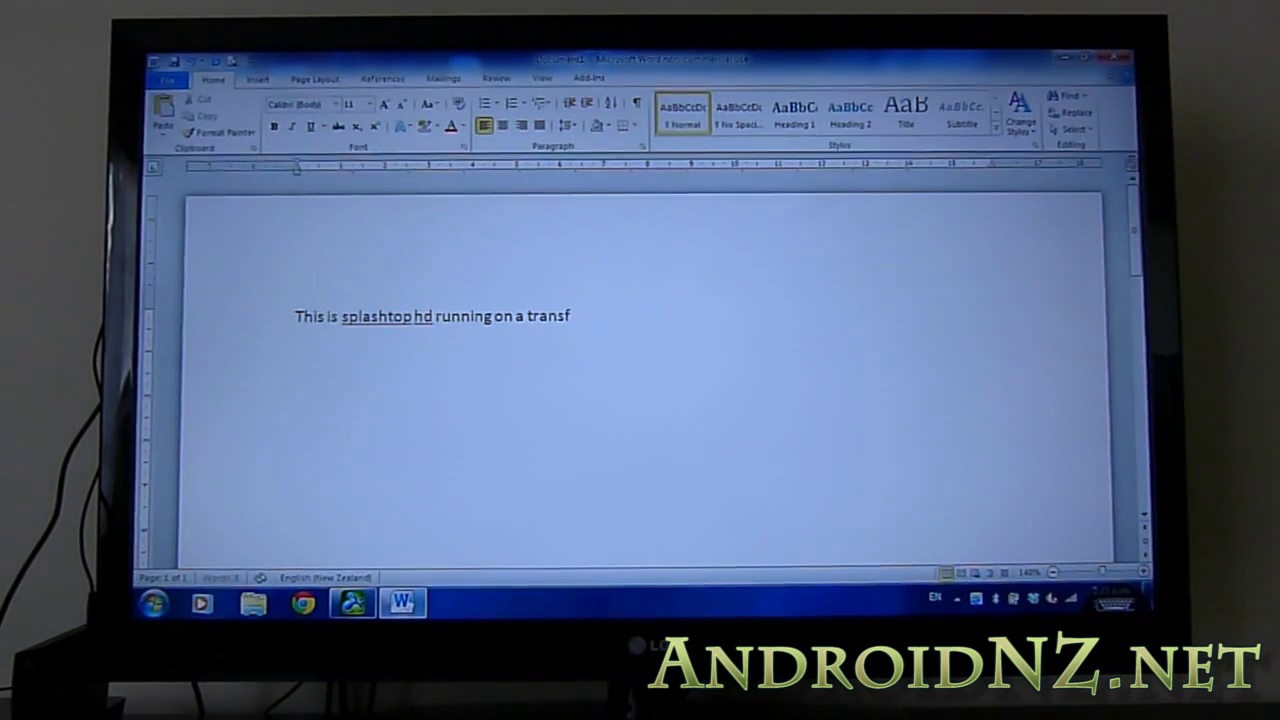
type("ormer")
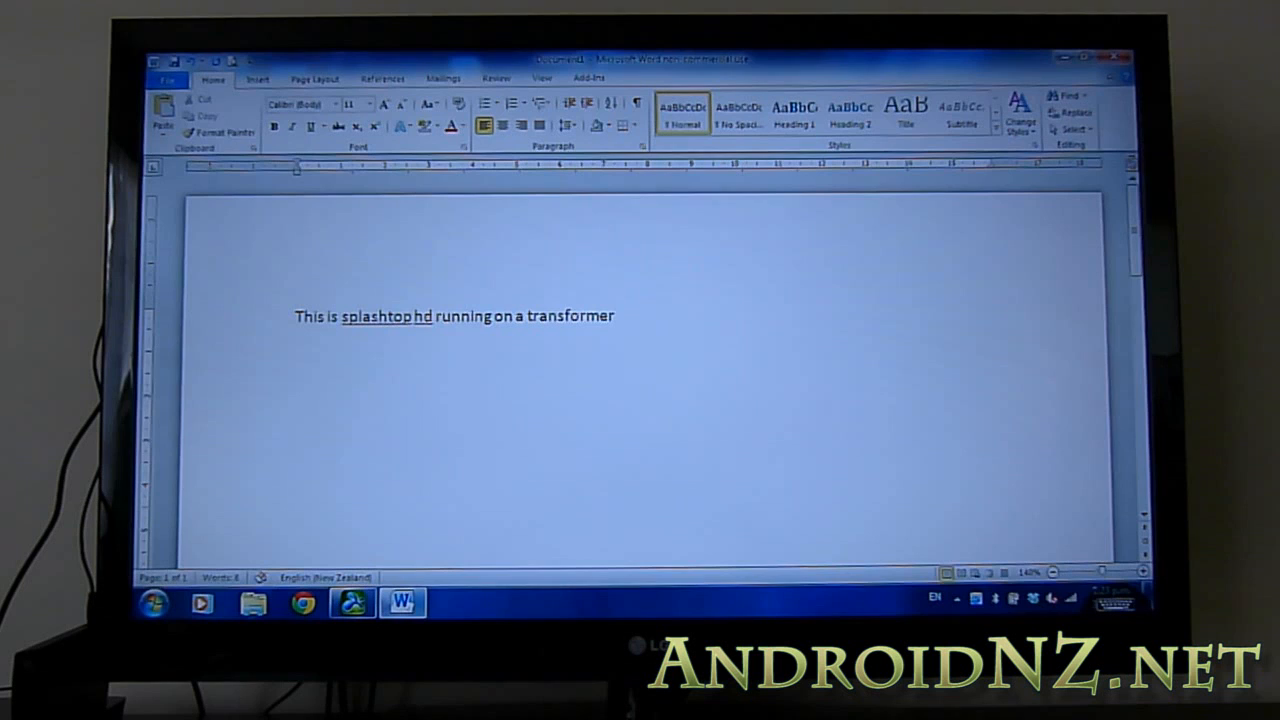
type("prime via")
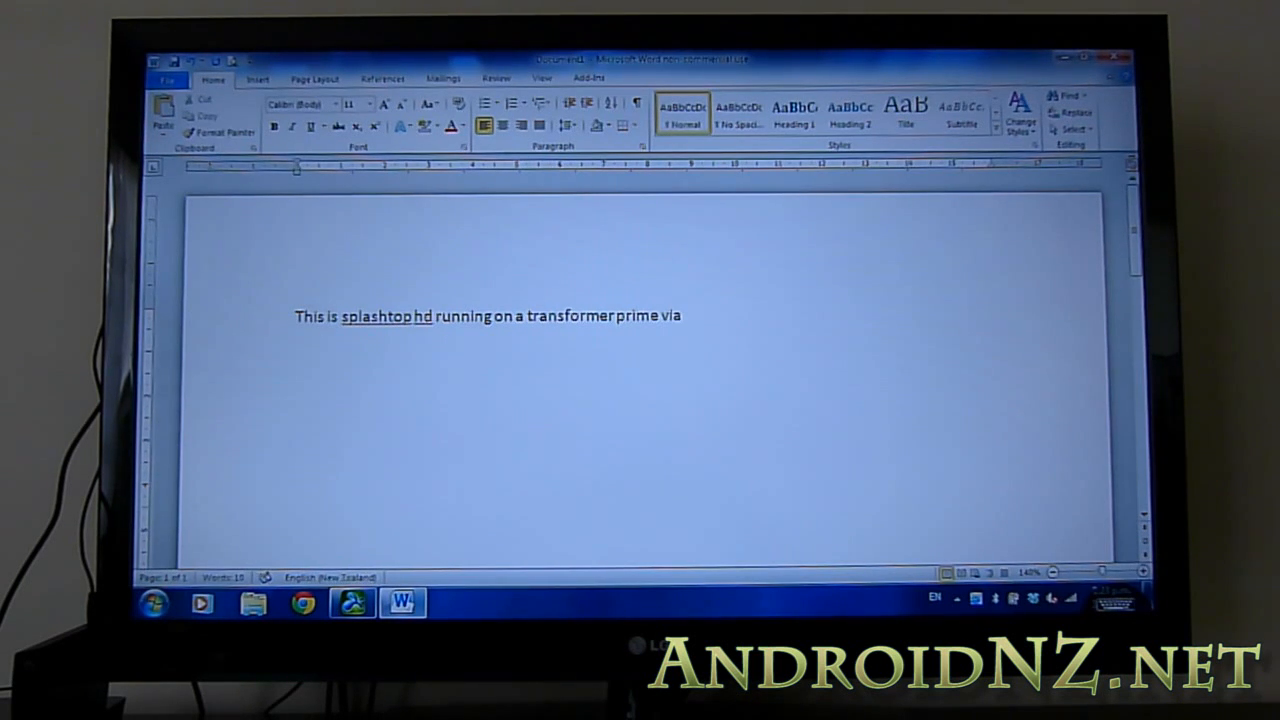
type("HDMI connected to a U")
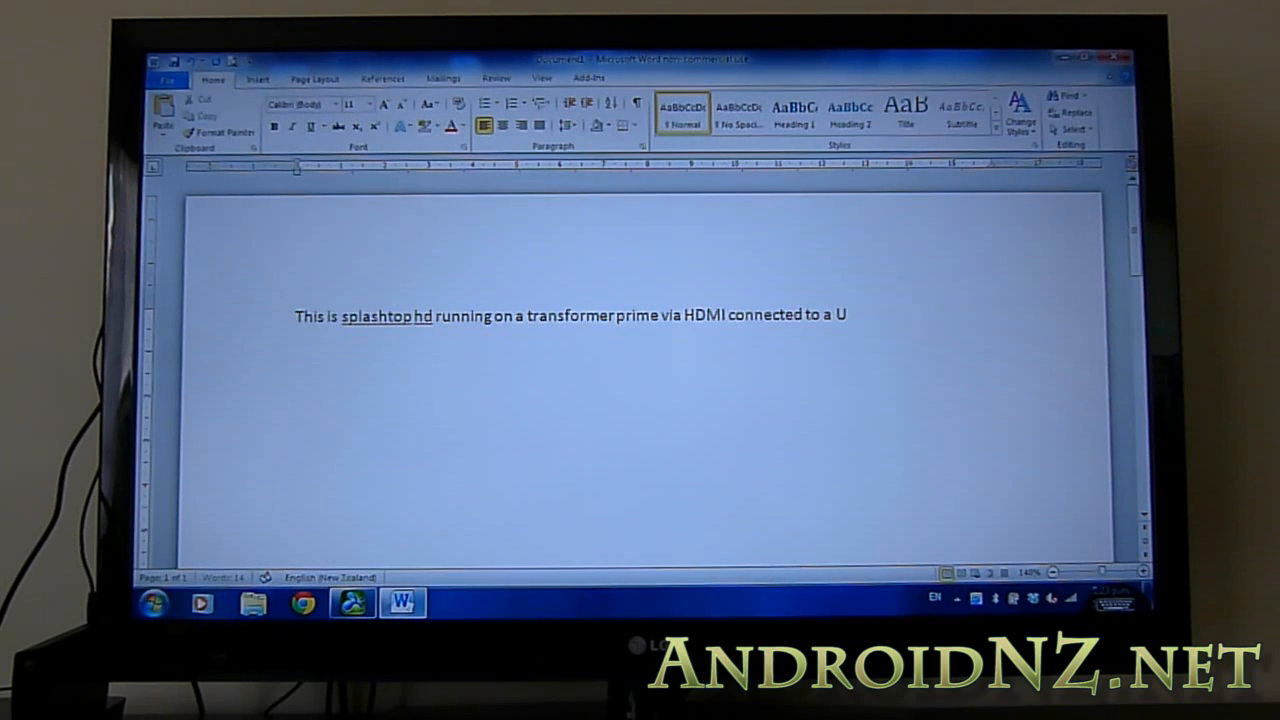
type("SB wirekless")
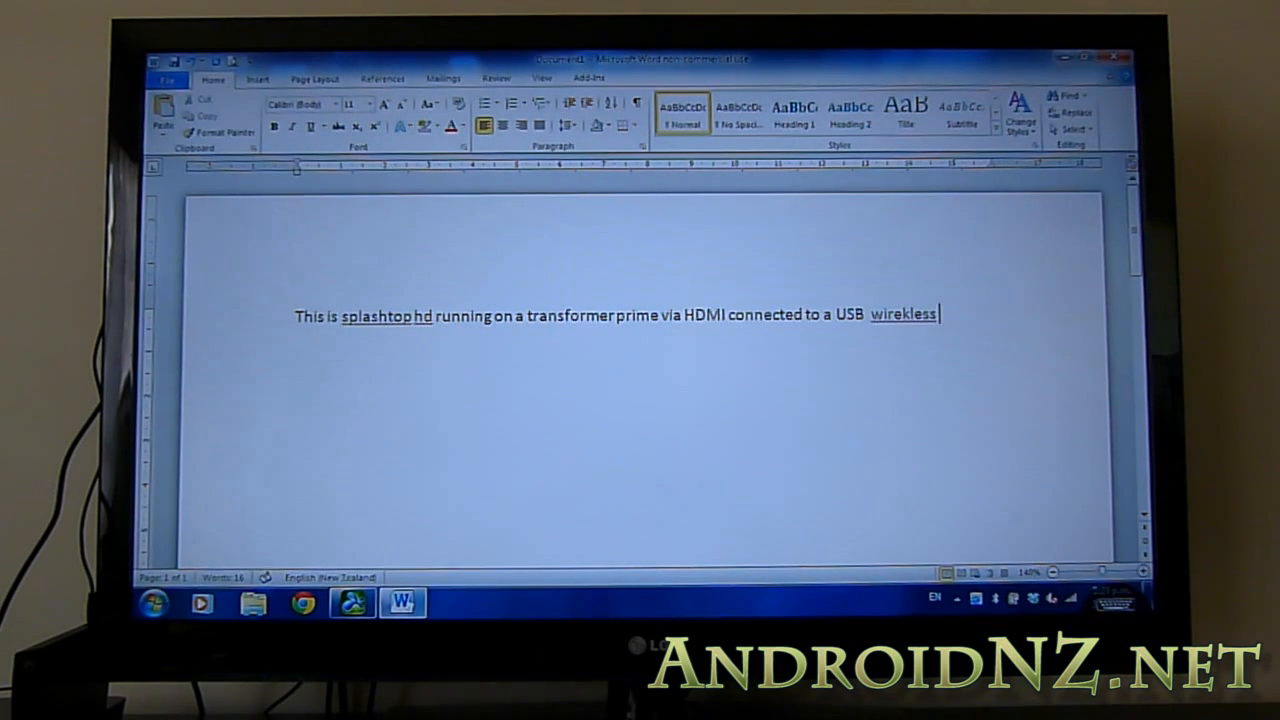
type("keyboar")
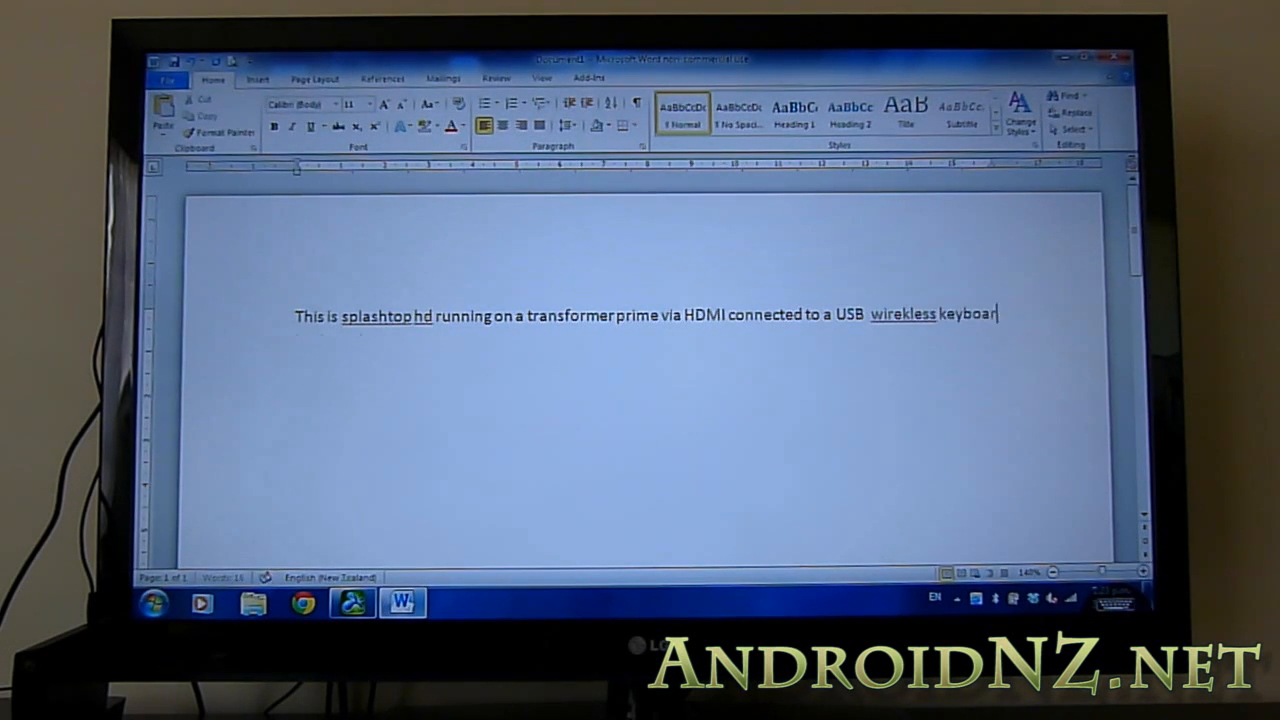
type("d and moyuse")
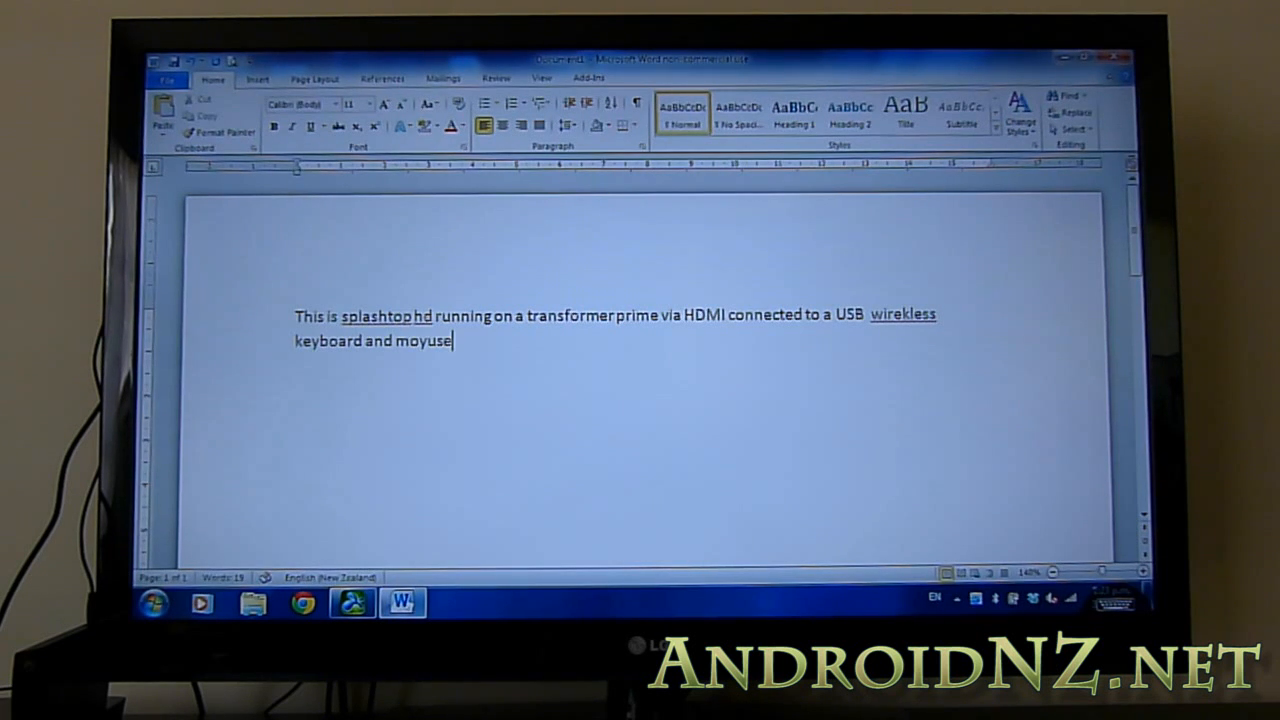